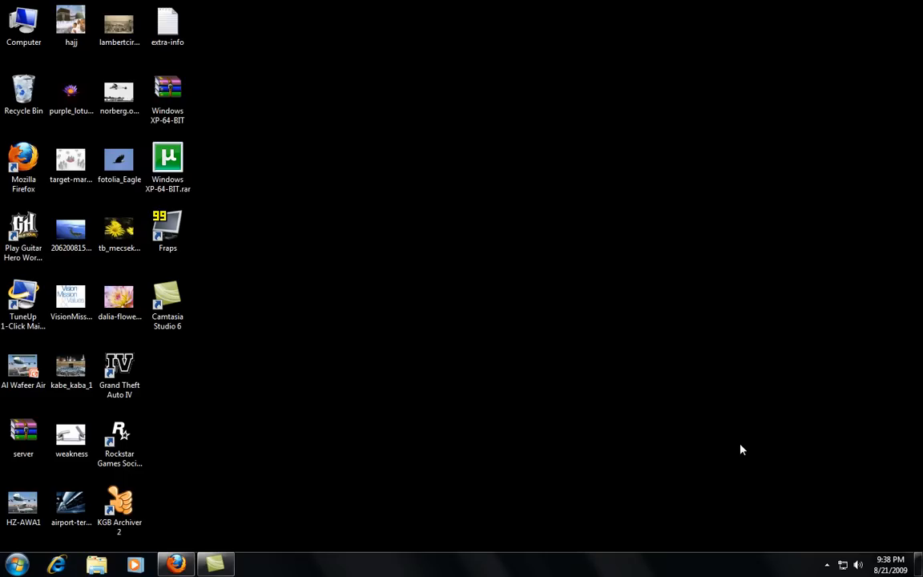
mouse_move(558, 449)
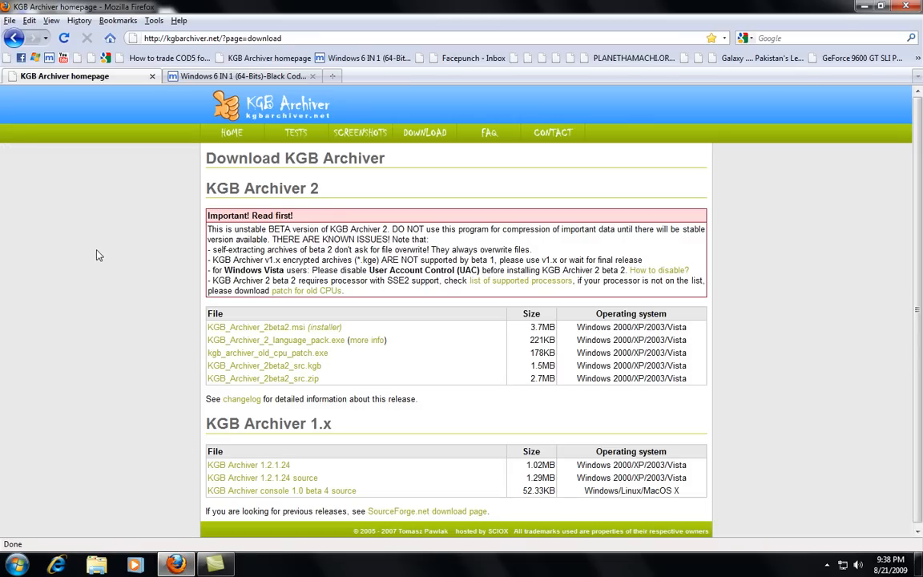
mouse_move(295, 111)
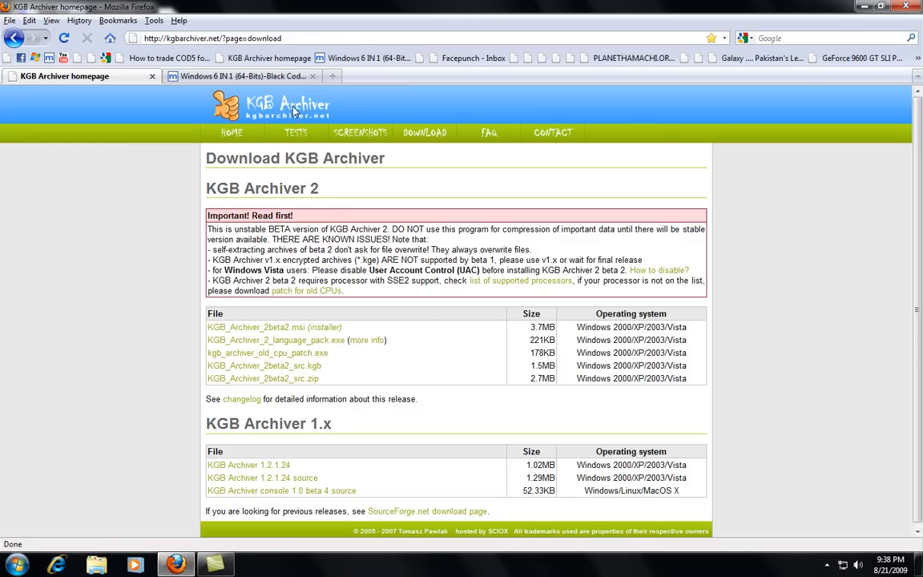
mouse_move(135, 183)
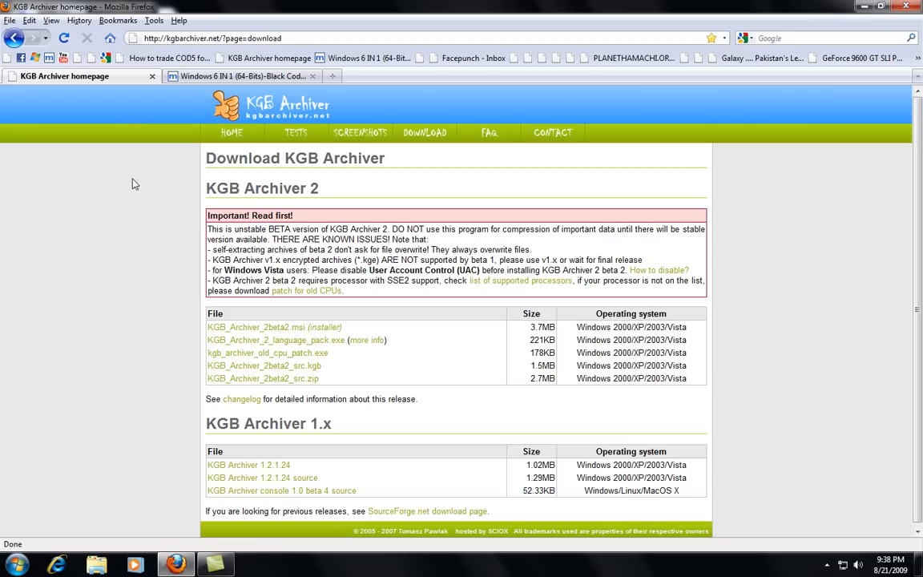
mouse_move(248, 330)
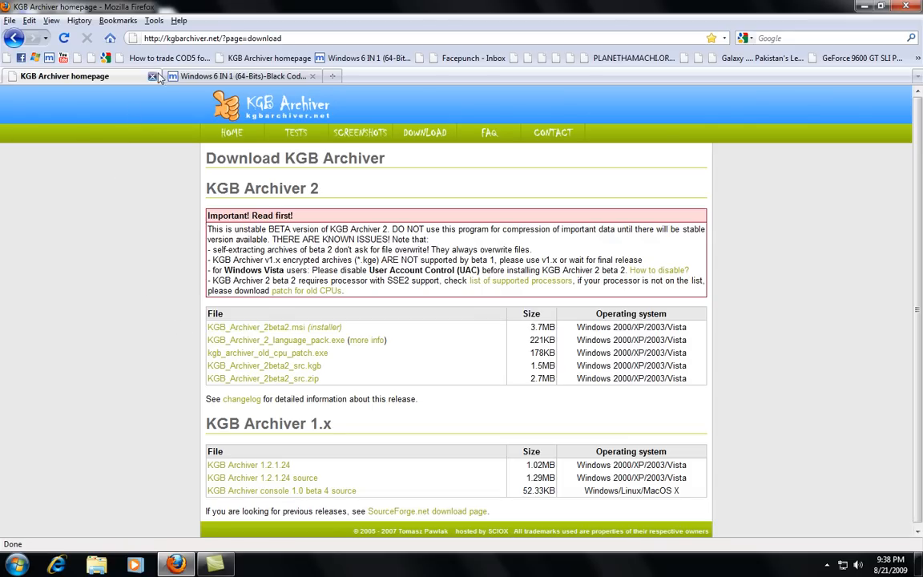
Launch KGB Archiver 2 from its desktop icon
left_click(240, 76)
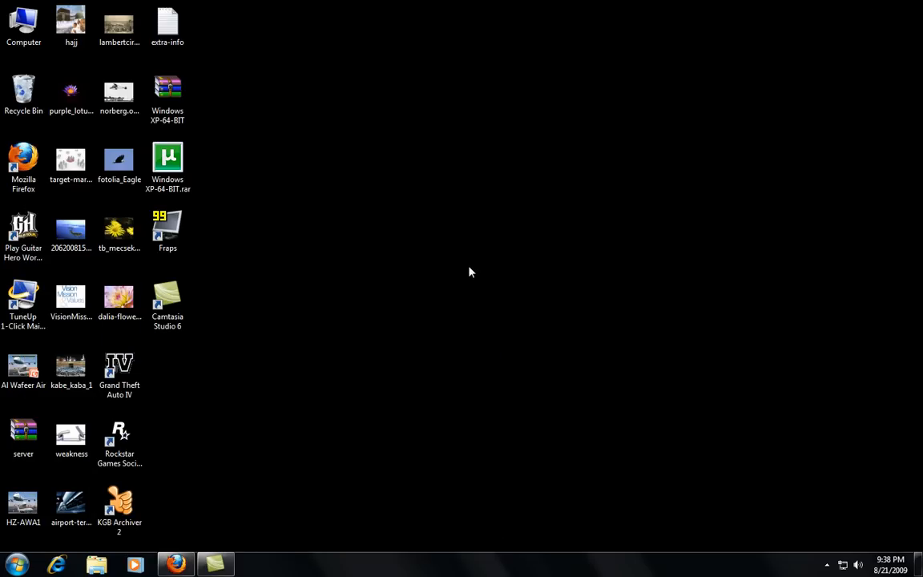
left_click(118, 505)
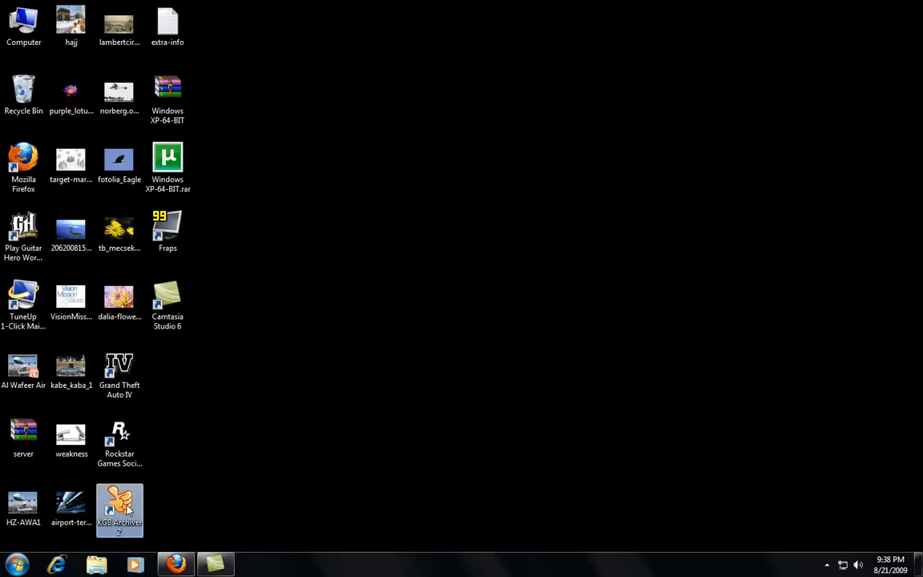
double_click(119, 505)
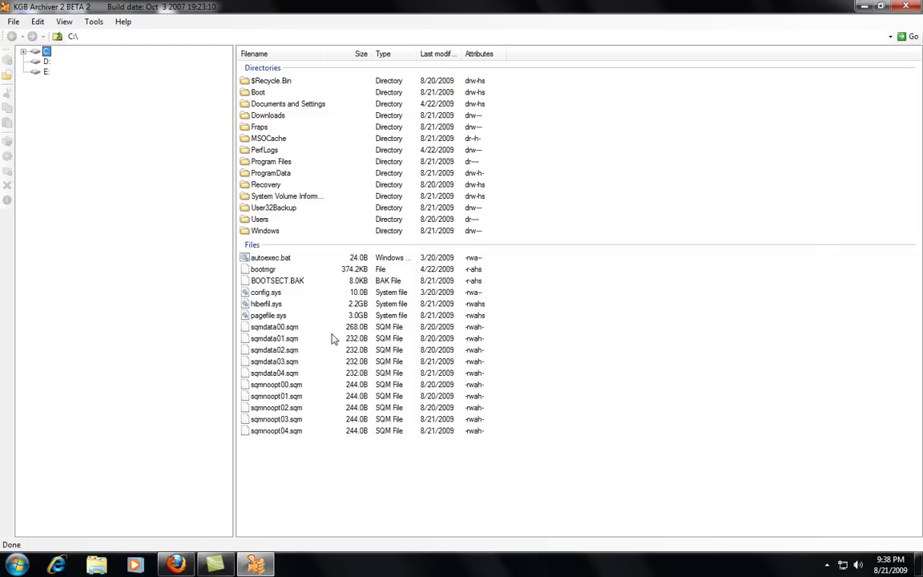
Browse drive D in the folder tree and select the Black-Coder text file
left_click(24, 52)
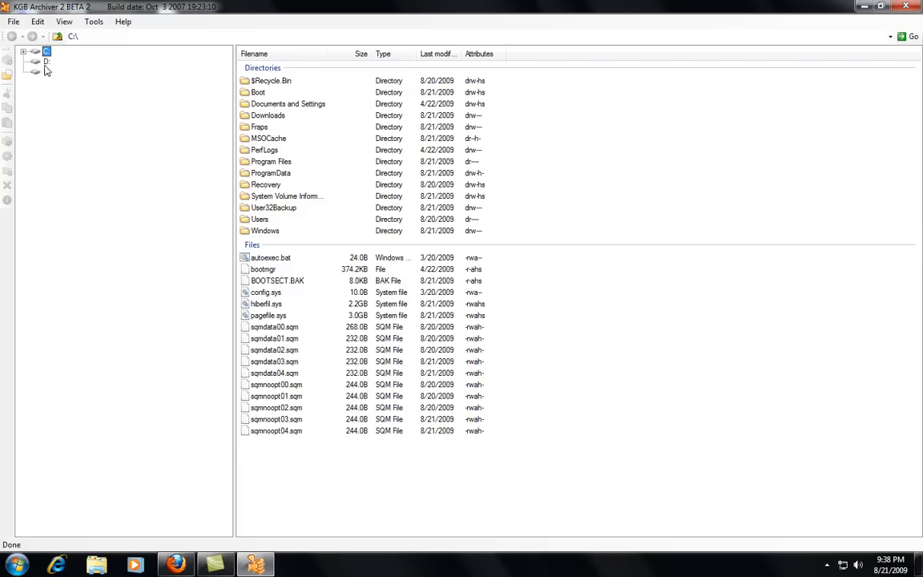
left_click(44, 61)
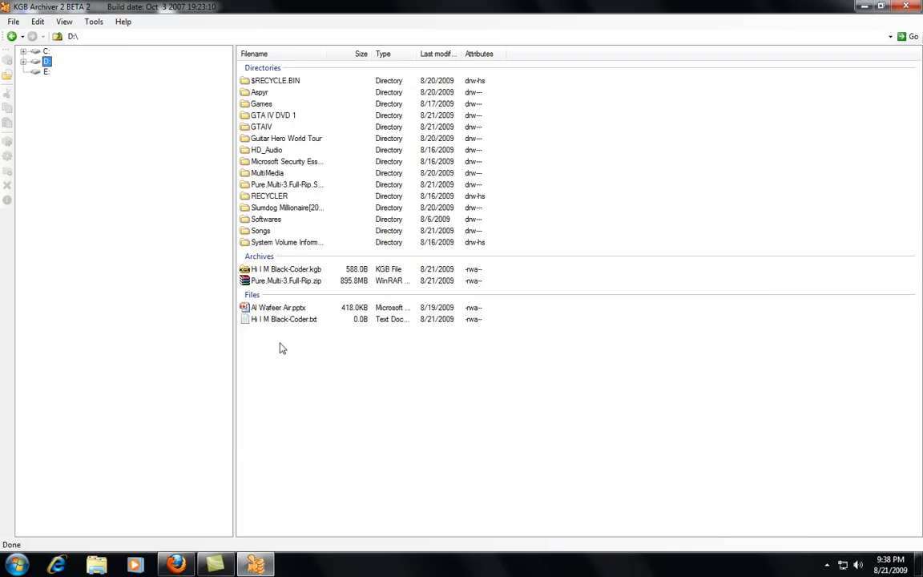
left_click(286, 319)
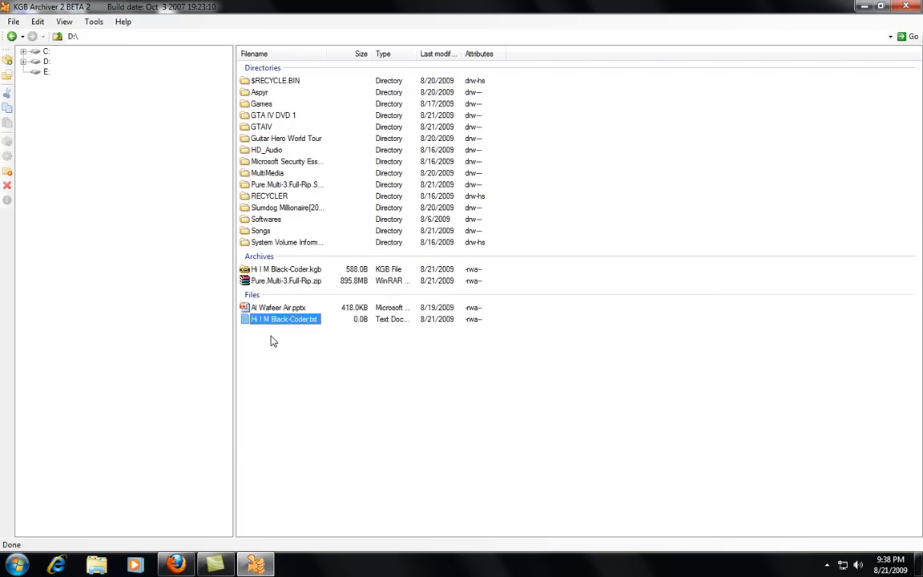
mouse_move(276, 331)
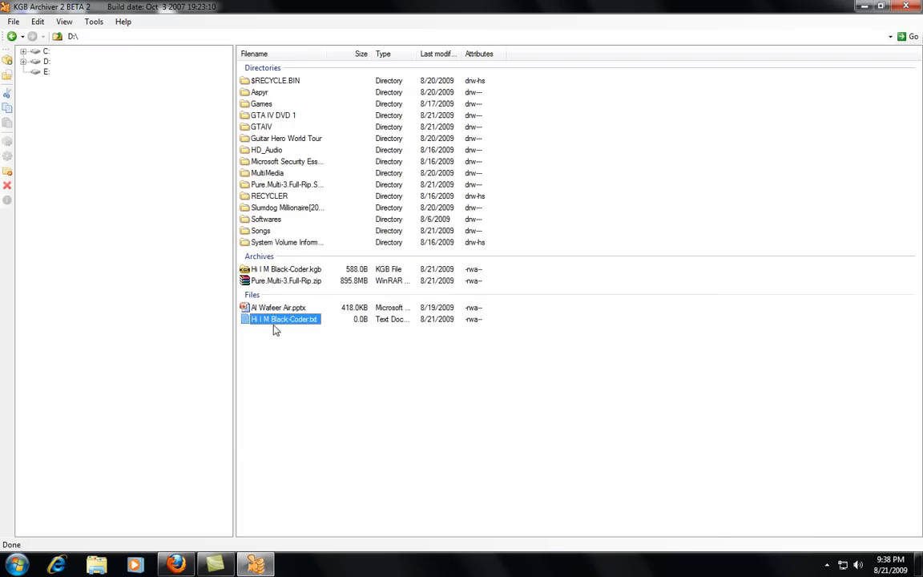
Start a New Archive for the text file with PAQ7 maximum compression, then dismiss the setup
right_click(285, 319)
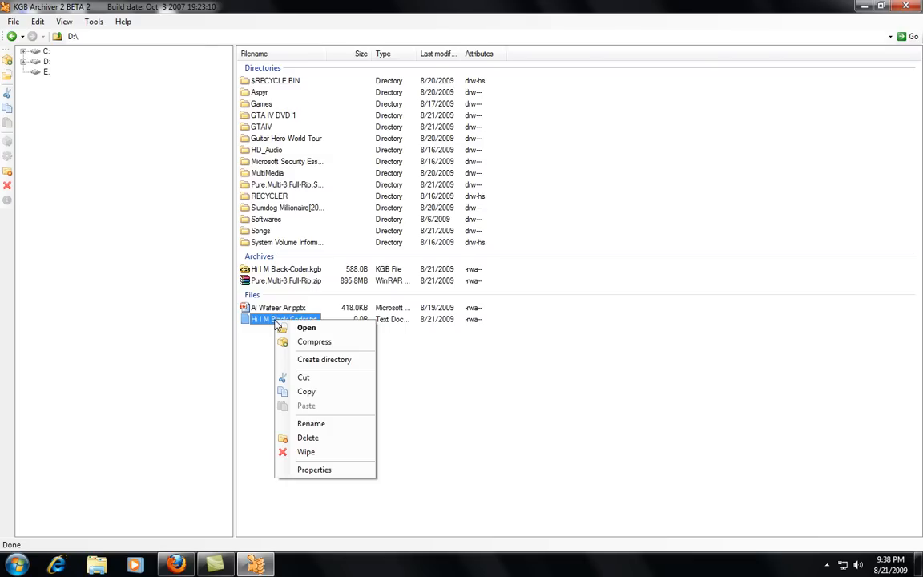
left_click(314, 341)
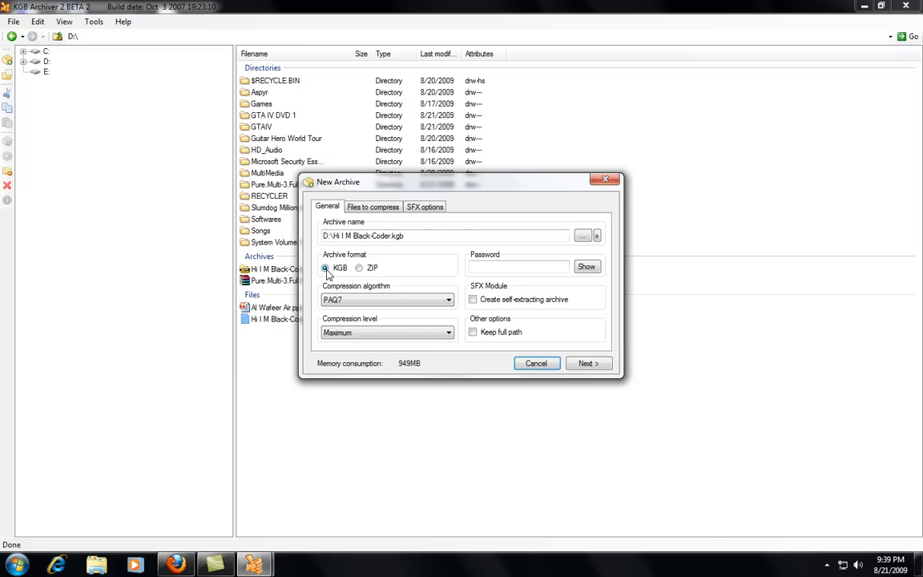
left_click(449, 300)
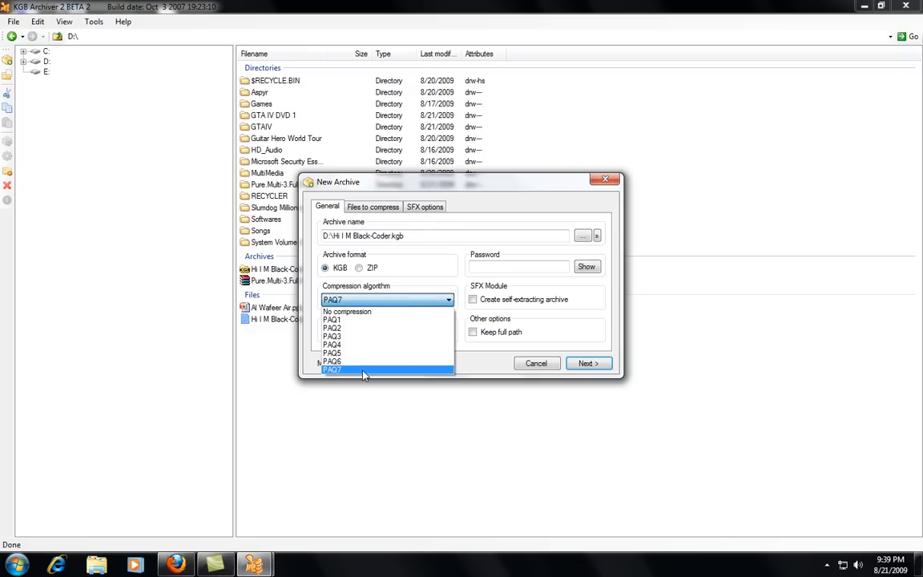
left_click(332, 369)
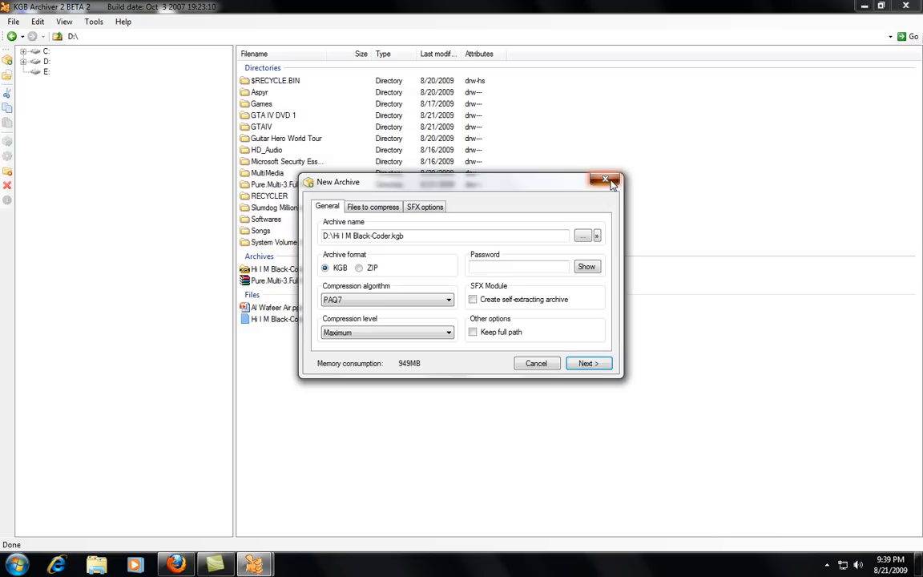
left_click(606, 179)
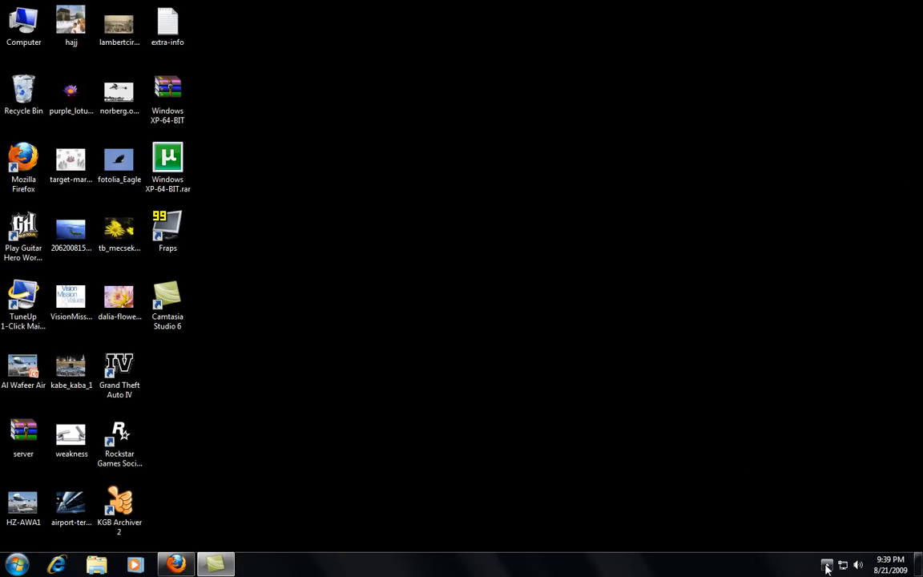
left_click(827, 564)
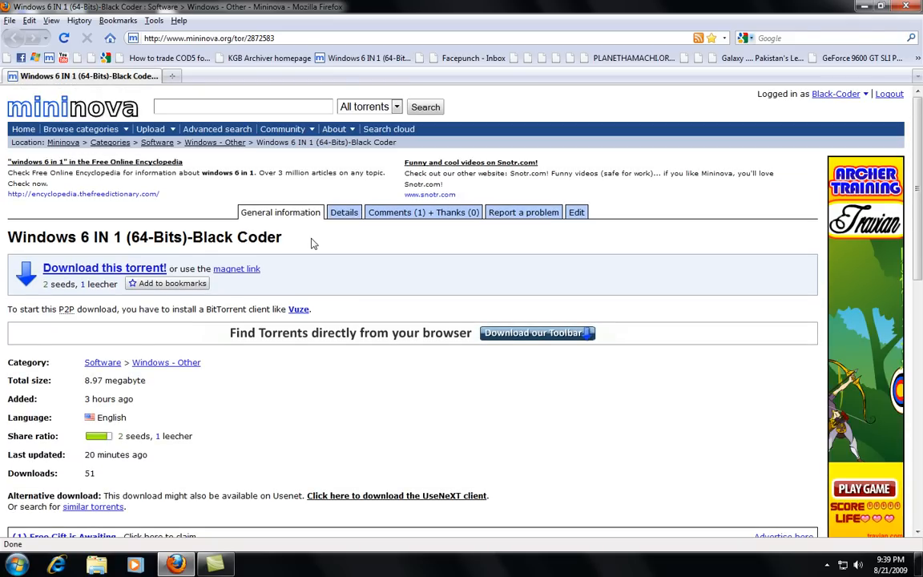
scroll("down", 3)
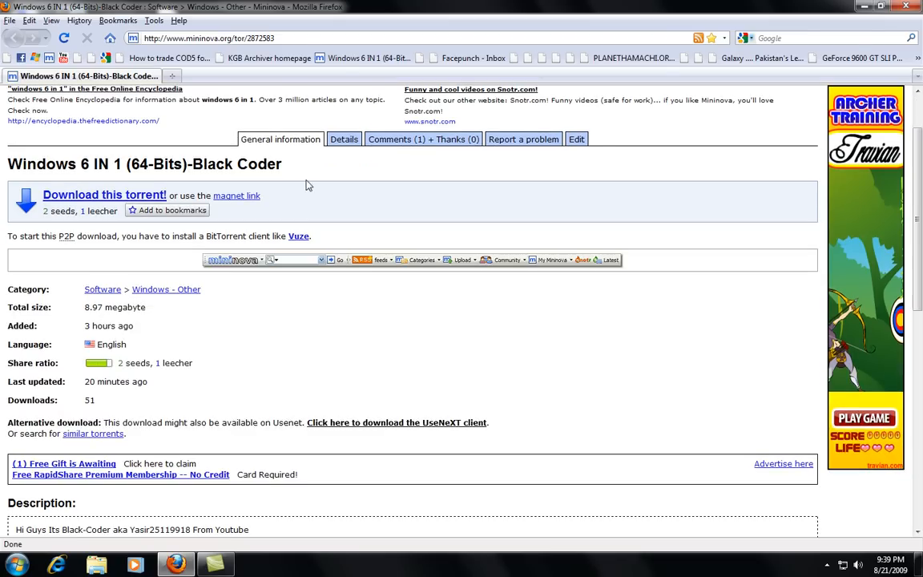
scroll("down", 3)
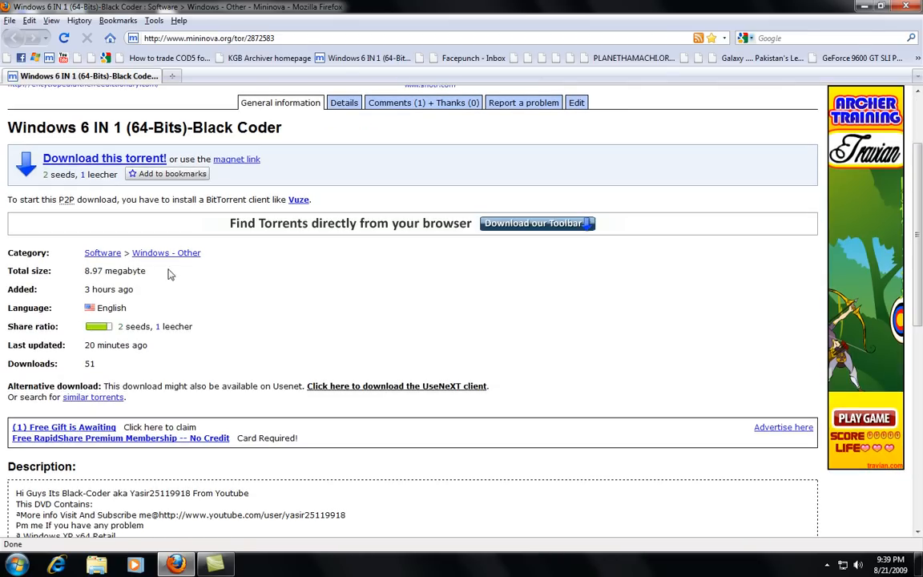
scroll("up", 3)
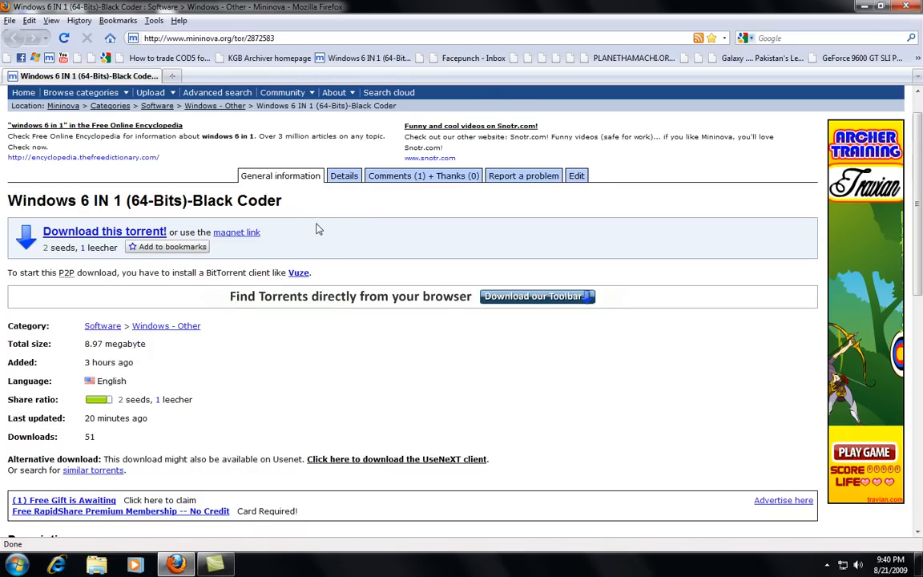
mouse_move(319, 209)
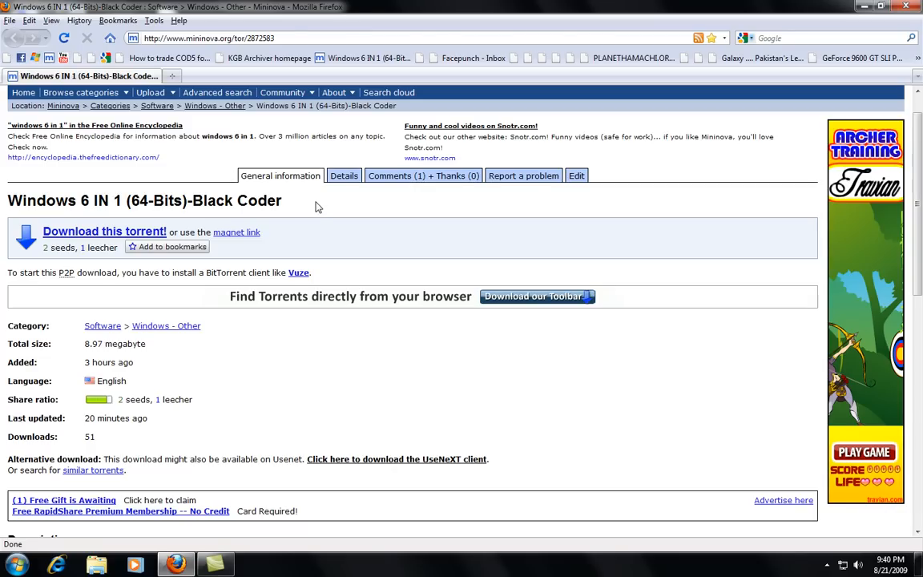
mouse_move(324, 394)
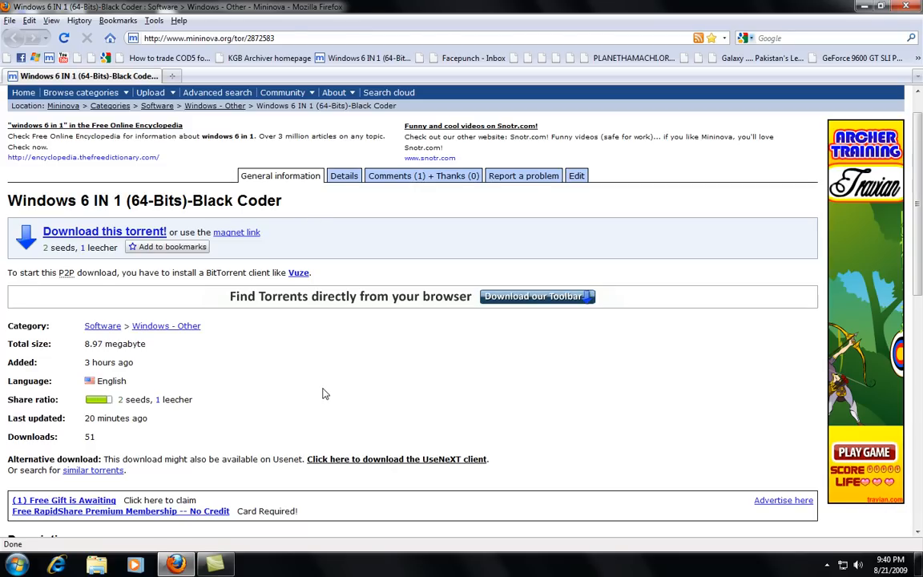